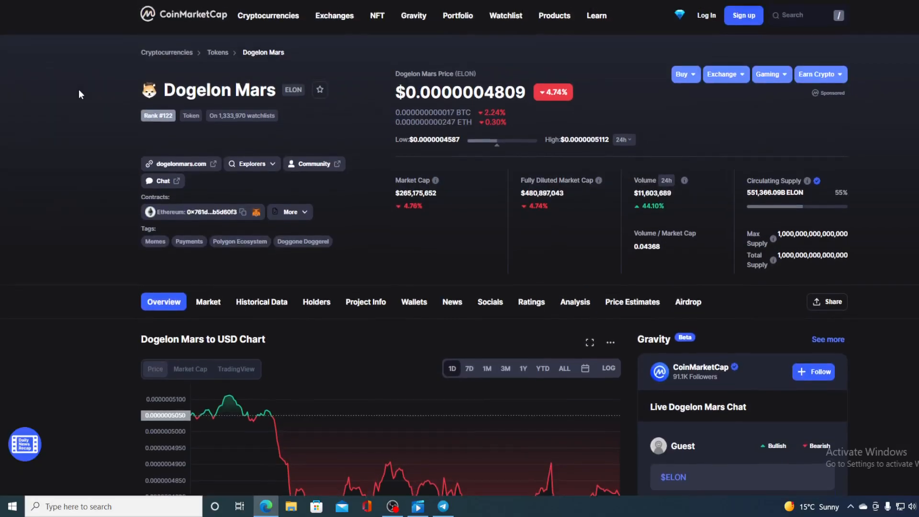
pyautogui.moveTo(84, 124)
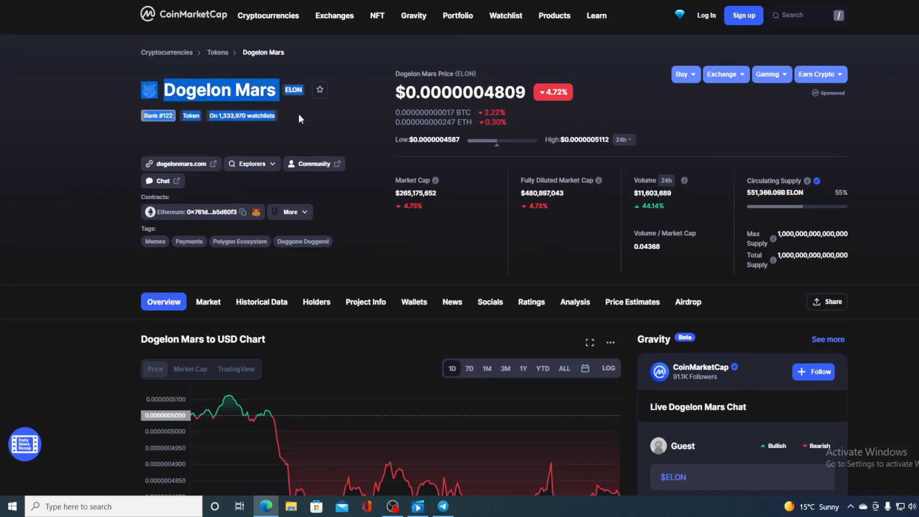
# - Highlight the current Dogelon Mars price and reveal the ELON-to-USD 1D chart below
pyautogui.scroll(-3)
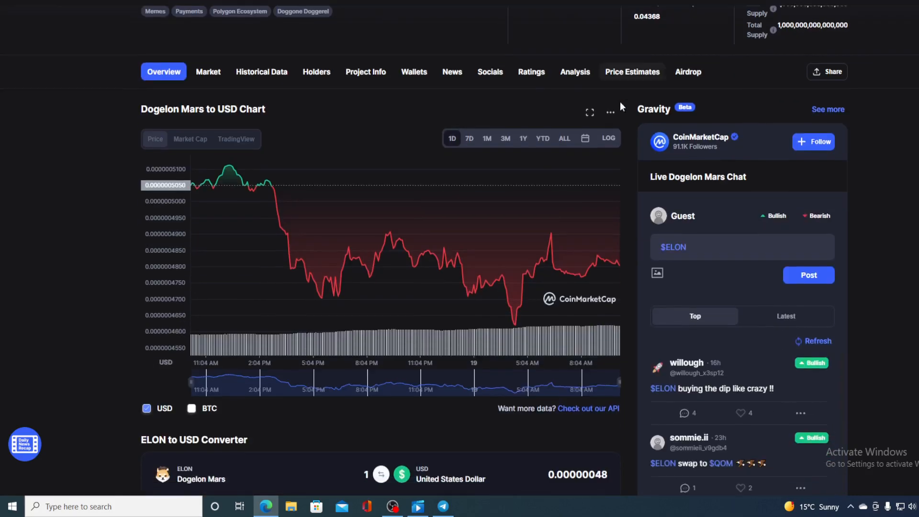
pyautogui.moveTo(619, 264)
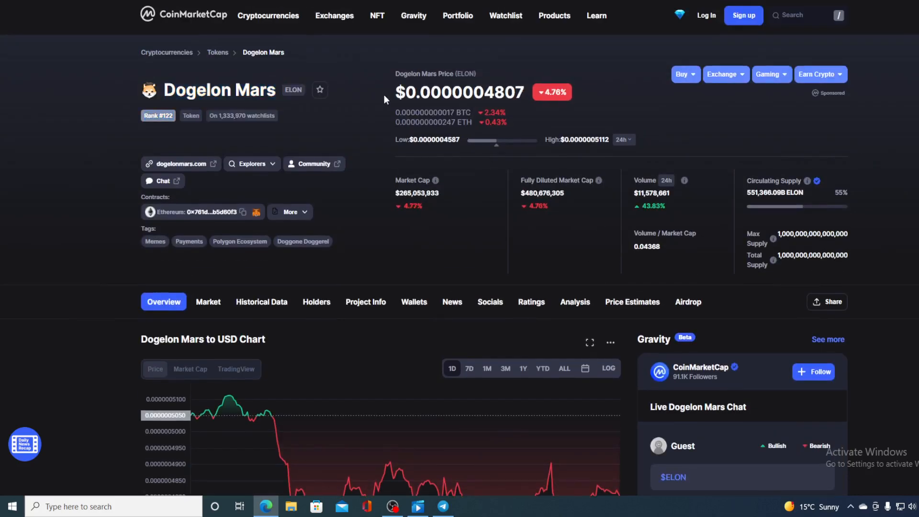
pyautogui.moveTo(395, 71); pyautogui.dragTo(478, 94)
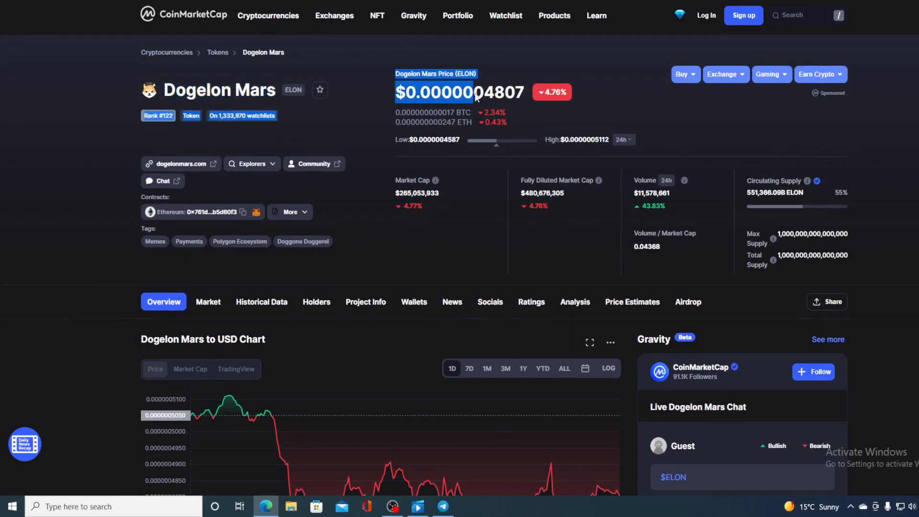
pyautogui.moveTo(544, 97)
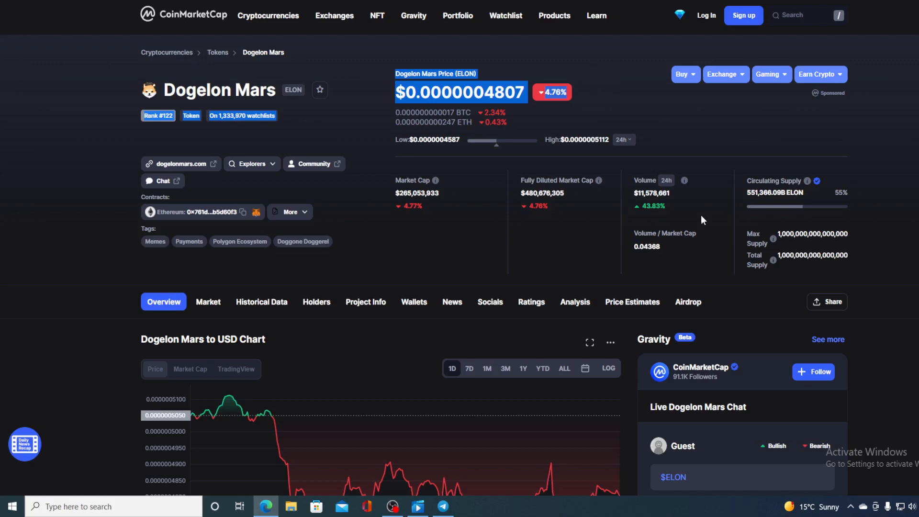
pyautogui.moveTo(699, 212)
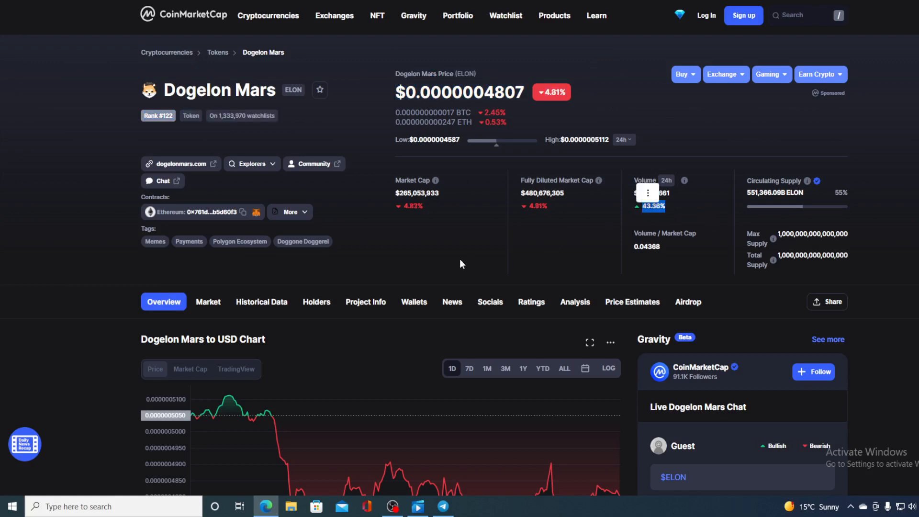
pyautogui.scroll(-3)
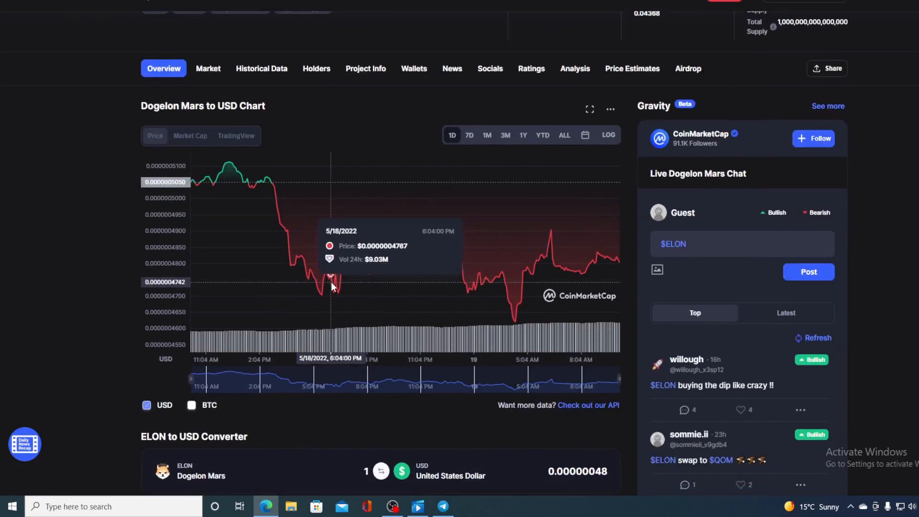
pyautogui.moveTo(502, 302)
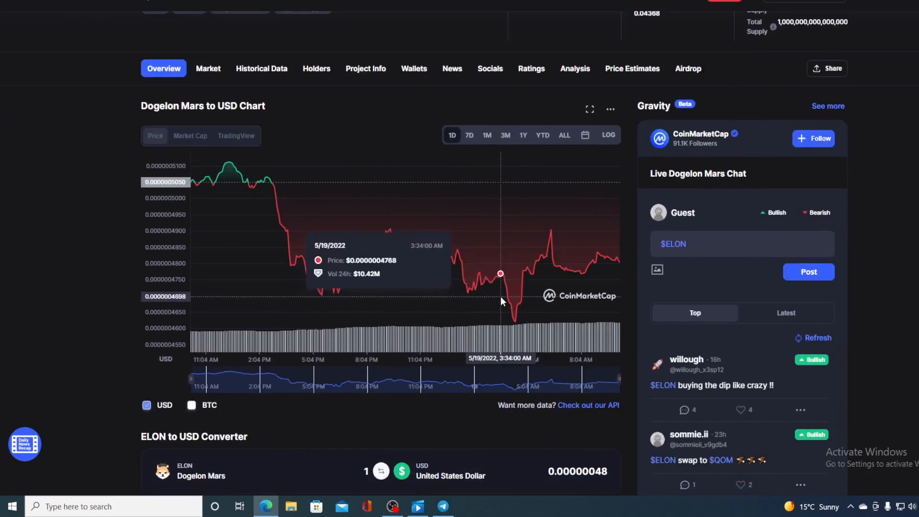
pyautogui.moveTo(196, 186)
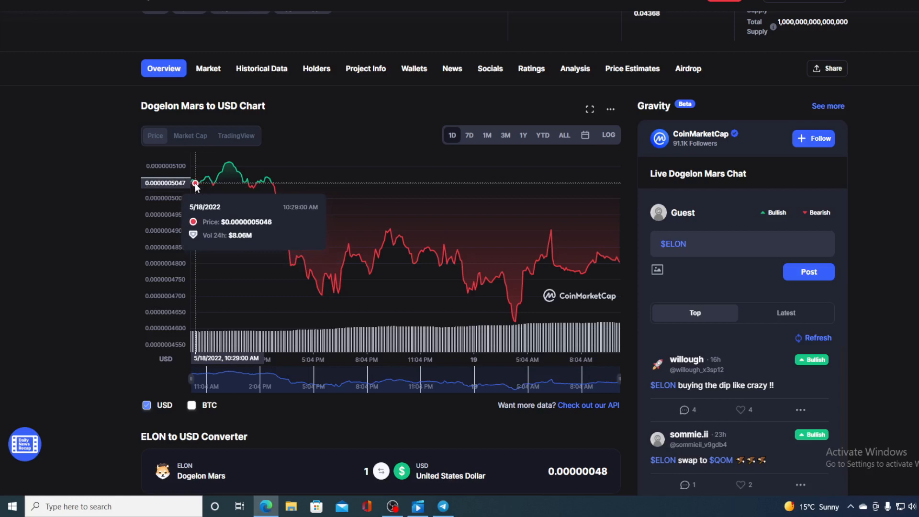
pyautogui.moveTo(505, 299)
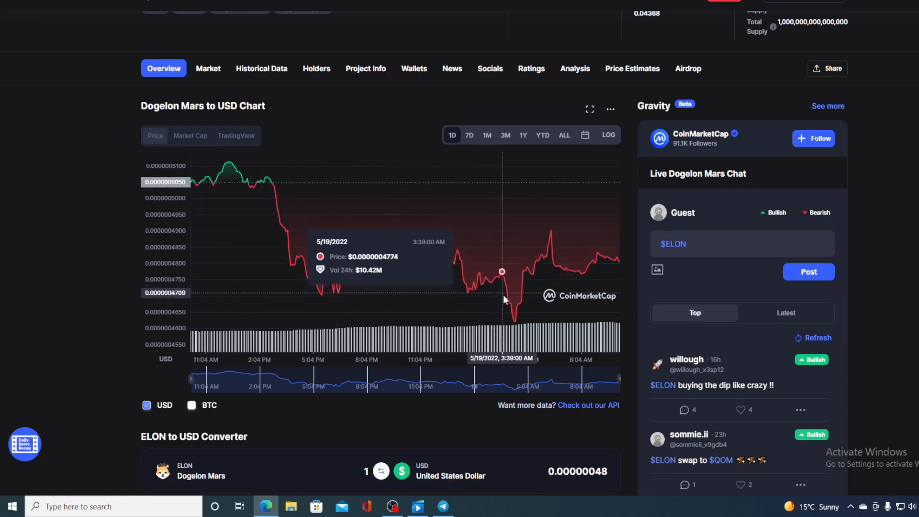
pyautogui.moveTo(516, 330)
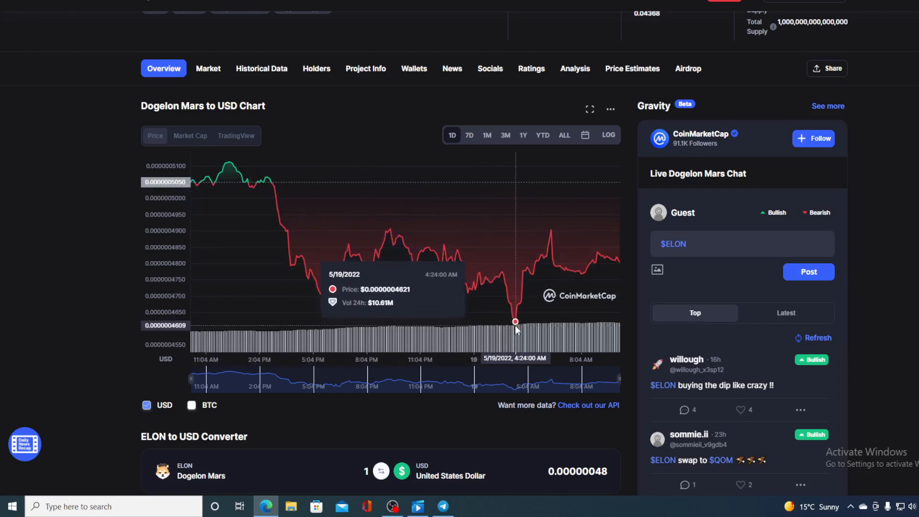
pyautogui.moveTo(571, 256)
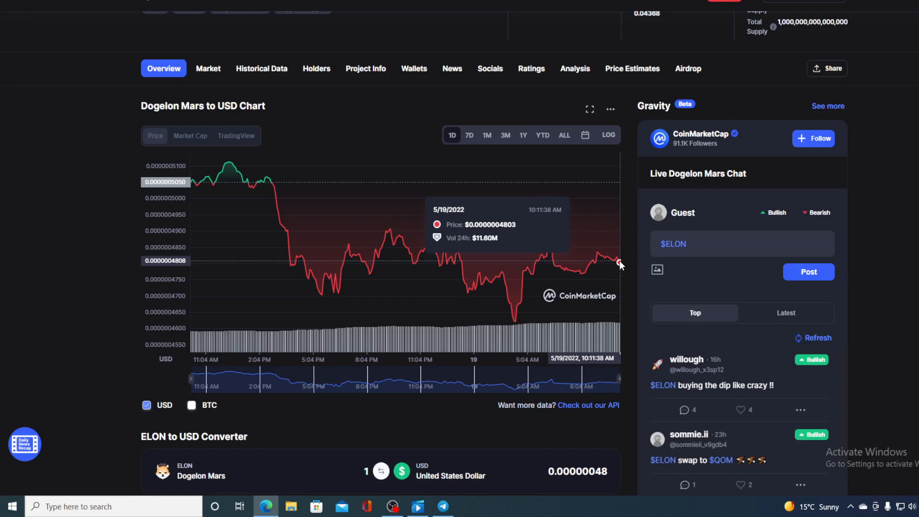
pyautogui.moveTo(627, 229)
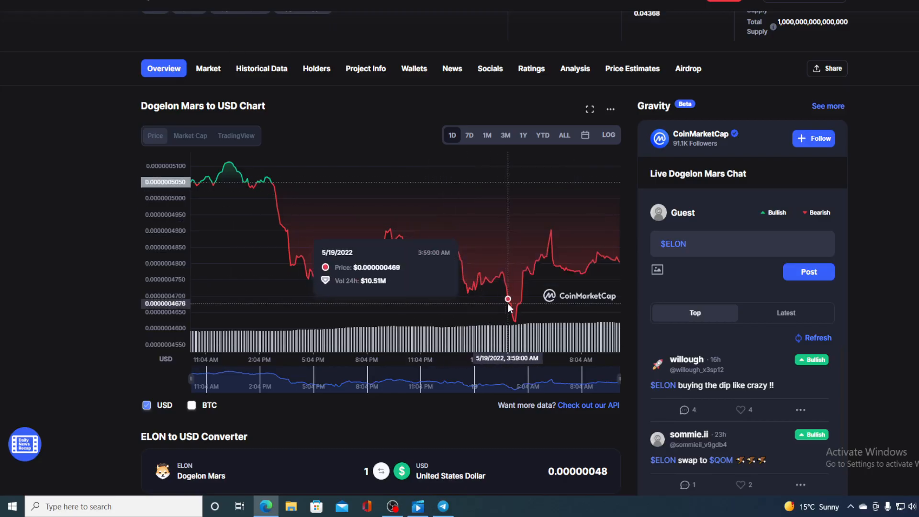
pyautogui.moveTo(608, 259)
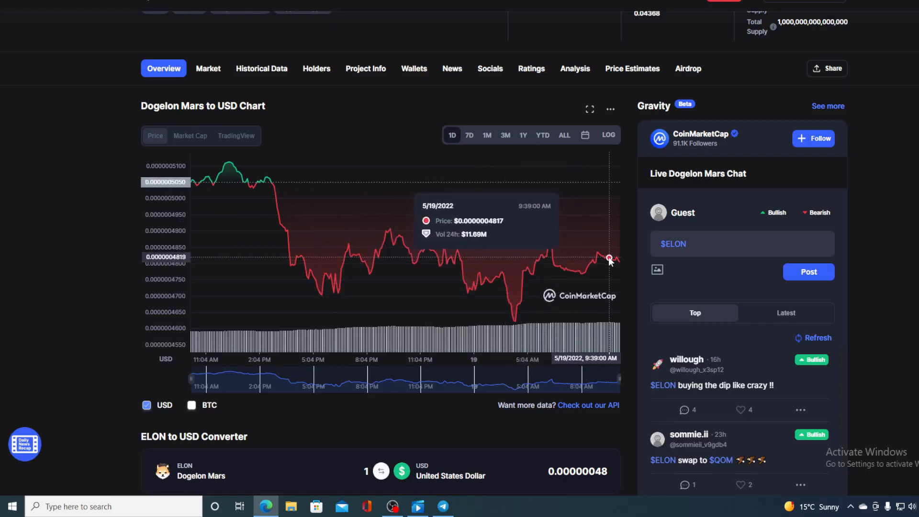
pyautogui.moveTo(618, 265)
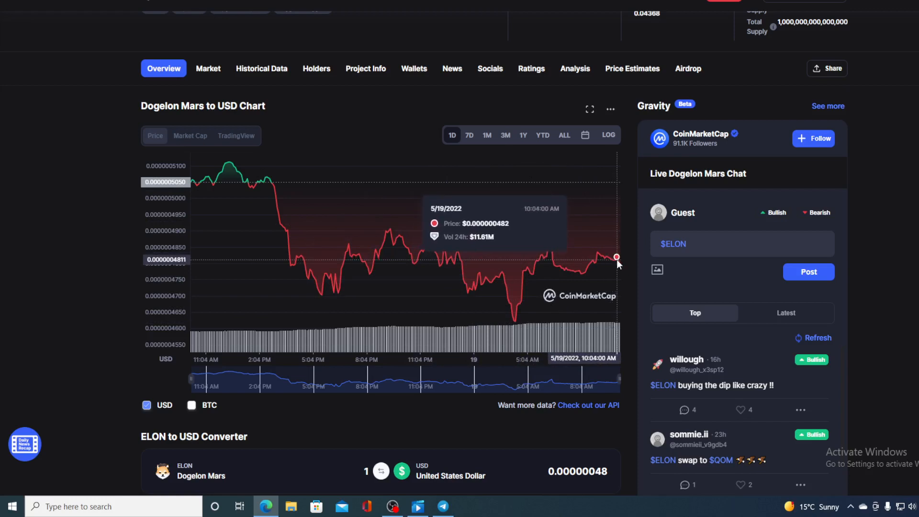
pyautogui.moveTo(605, 186)
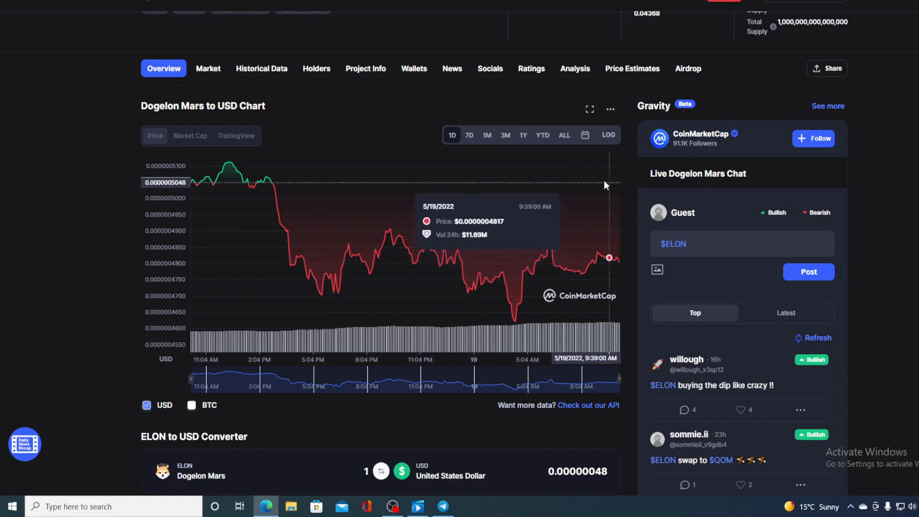
pyautogui.moveTo(487, 139)
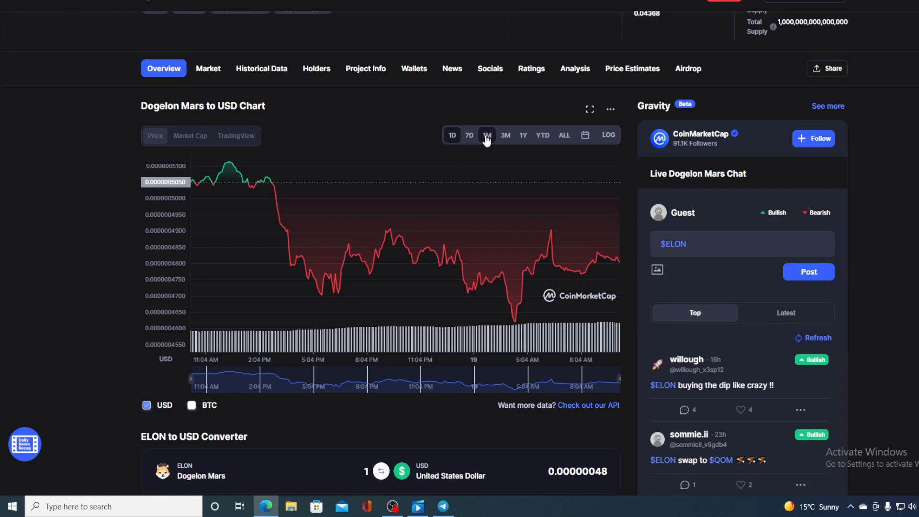
# - Set the ELON-to-USD chart to the 1M range to read April–May prices
pyautogui.click(487, 135)
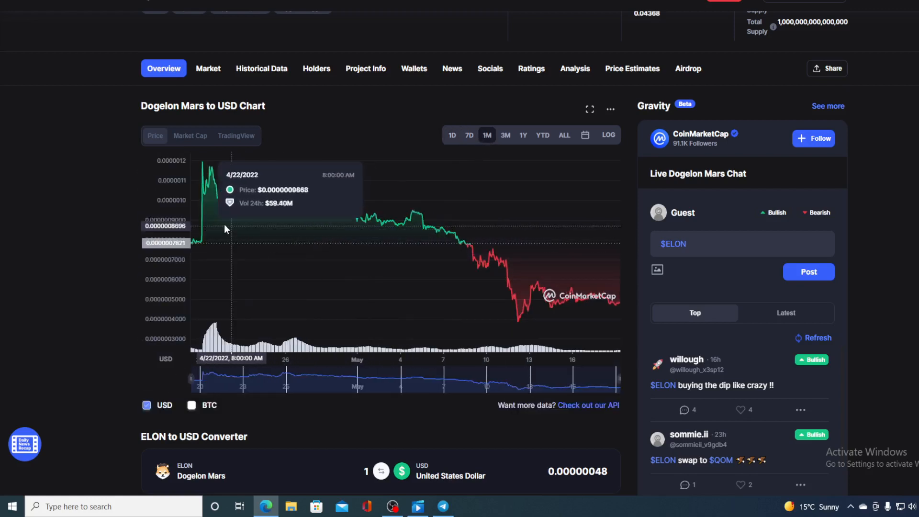
pyautogui.moveTo(377, 217)
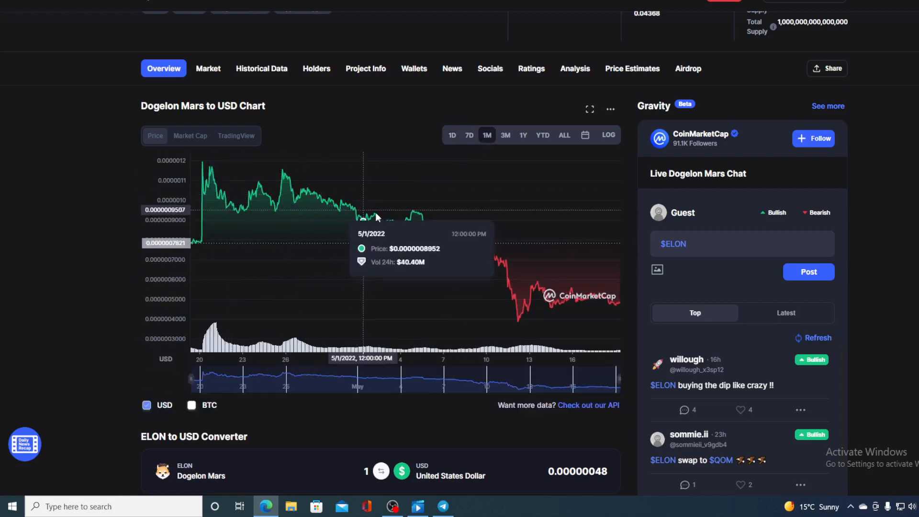
pyautogui.moveTo(494, 256)
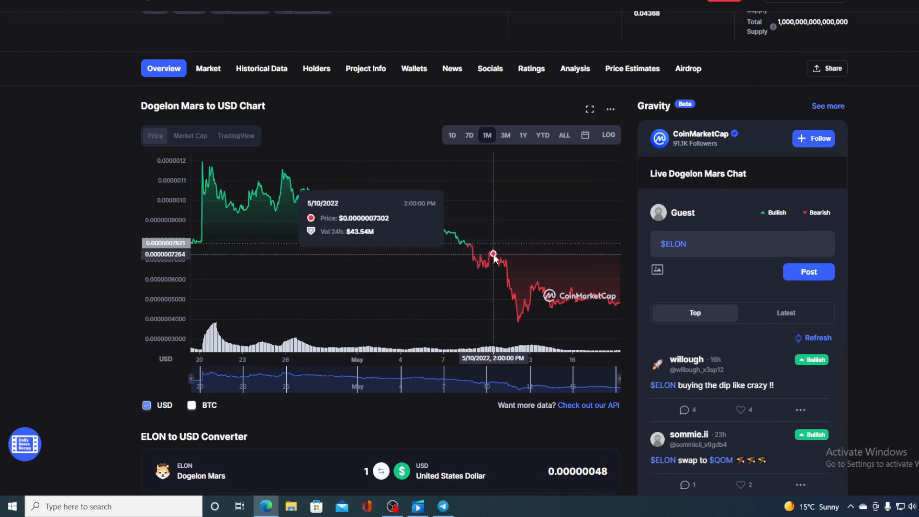
pyautogui.moveTo(611, 305)
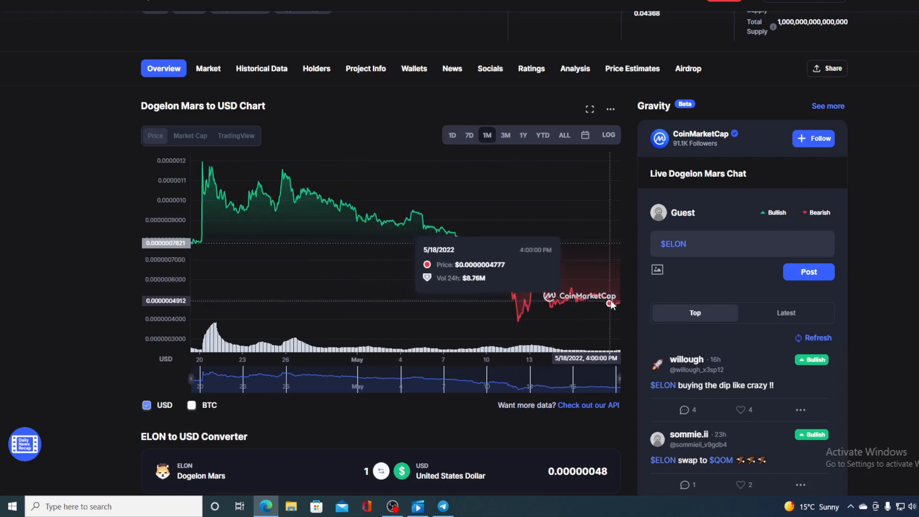
pyautogui.moveTo(622, 306)
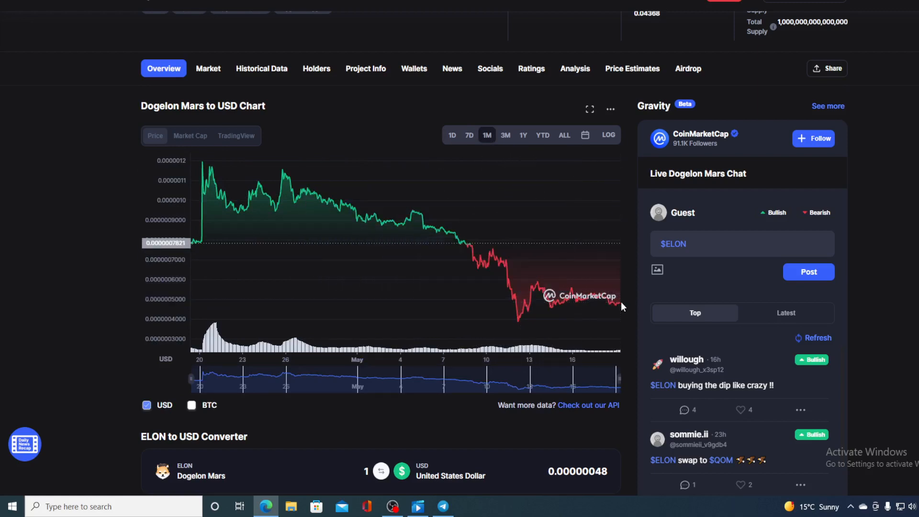
pyautogui.moveTo(618, 307)
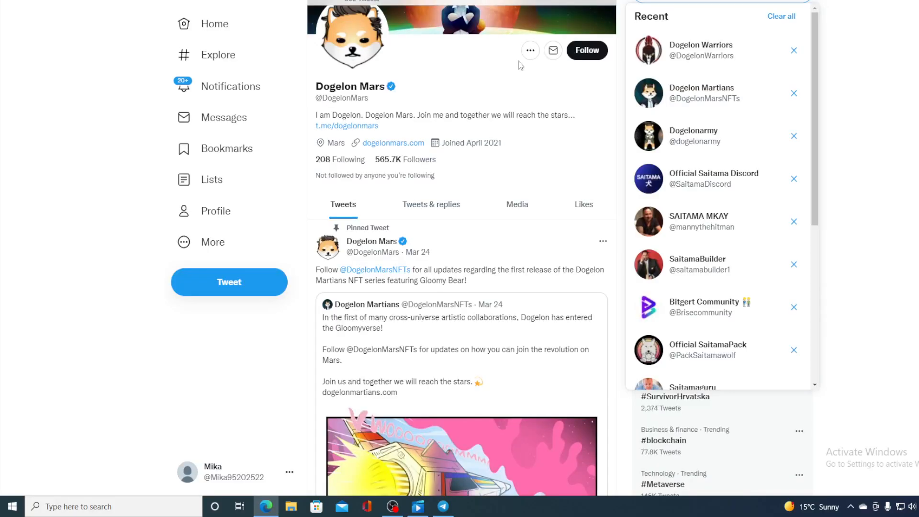
pyautogui.moveTo(486, 185)
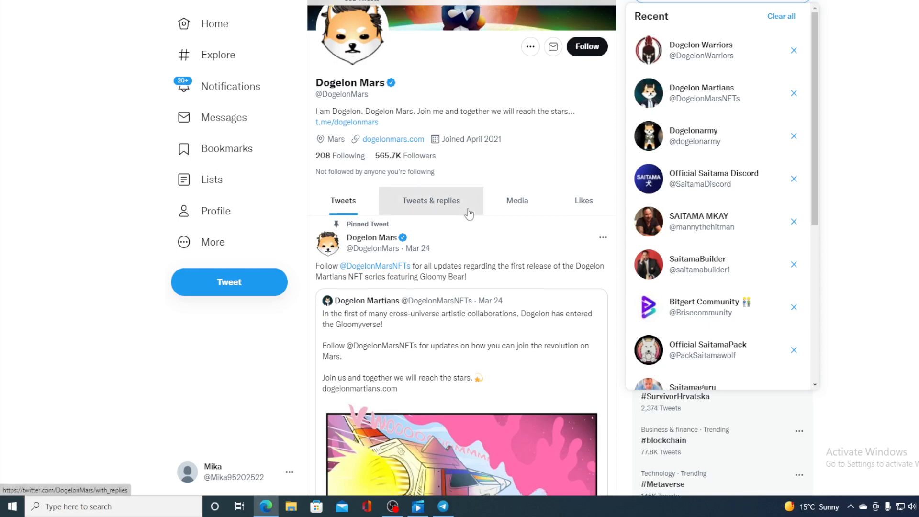
pyautogui.scroll(-3)
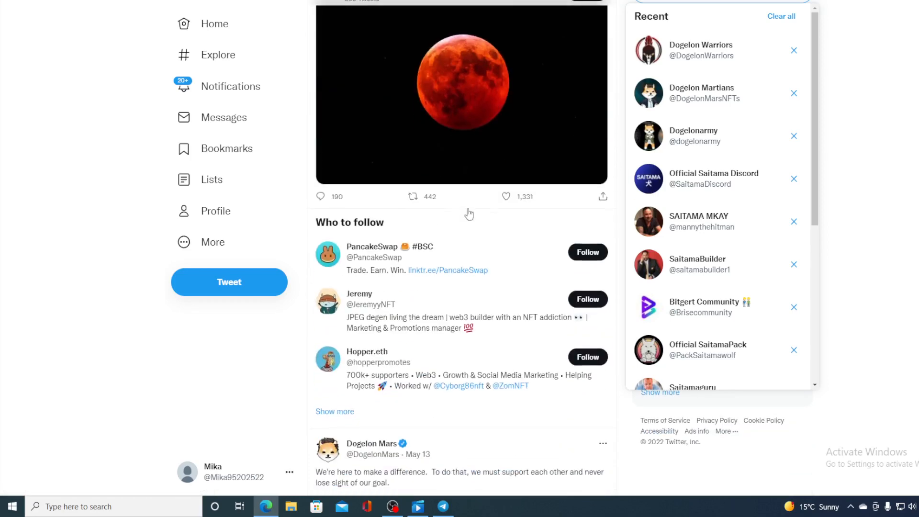
pyautogui.scroll(-3)
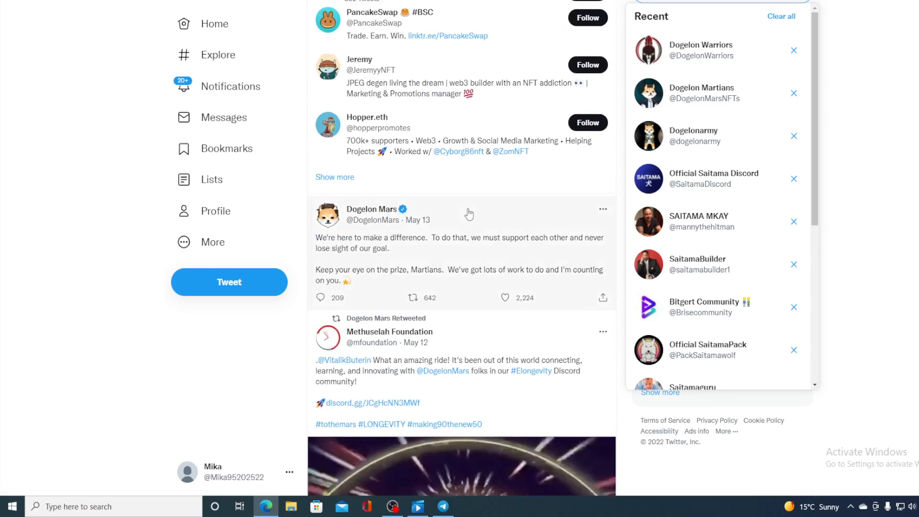
pyautogui.scroll(-3)
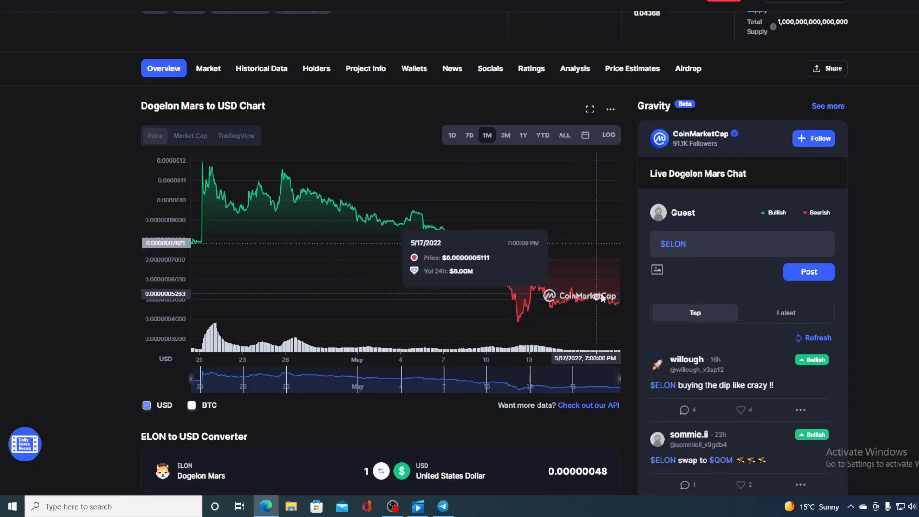
# - Return the ELON chart to the 1D range showing the 5/19/2022 readings
pyautogui.click(452, 135)
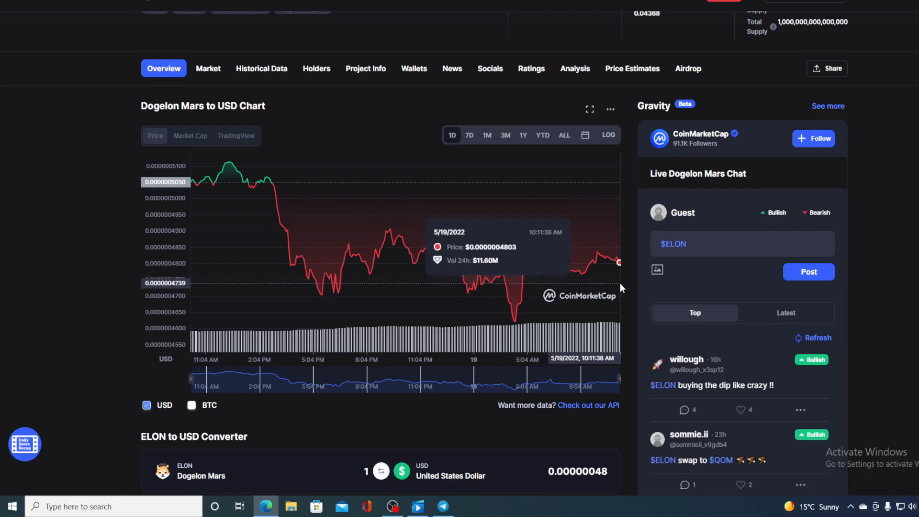
pyautogui.moveTo(630, 318)
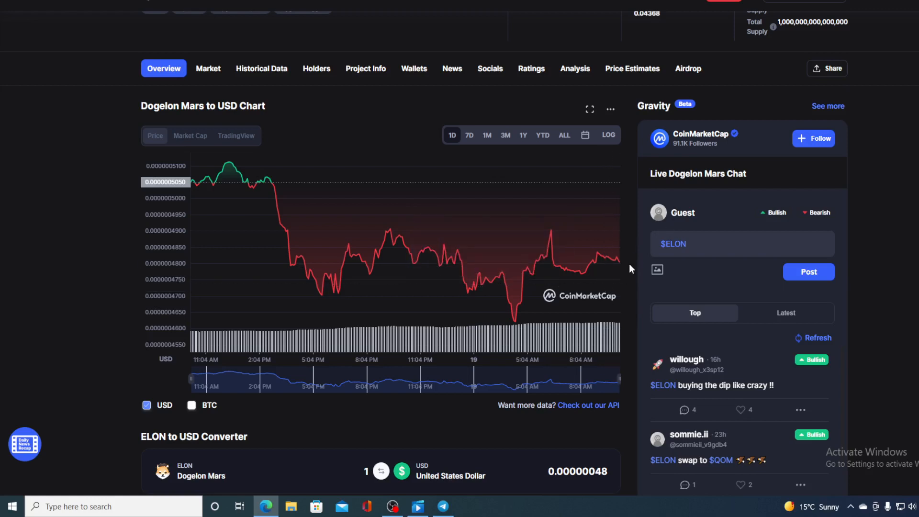
pyautogui.moveTo(618, 268)
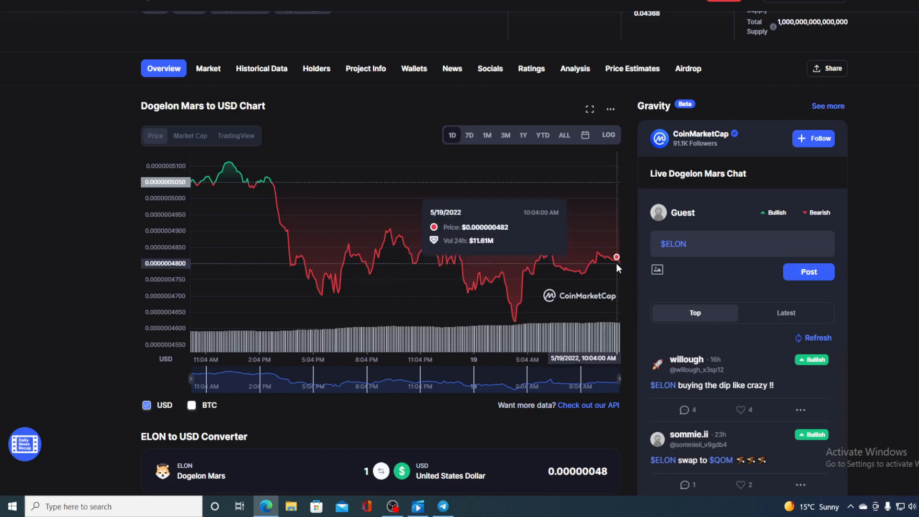